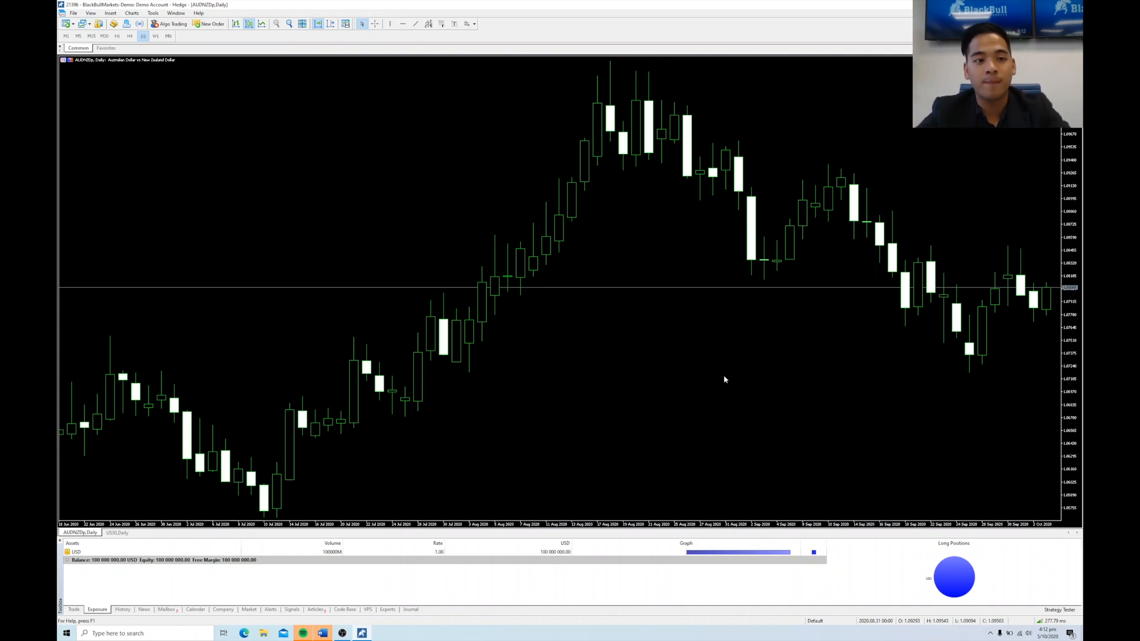
{"action": "mouse_move", "coordinate": [471, 173]}
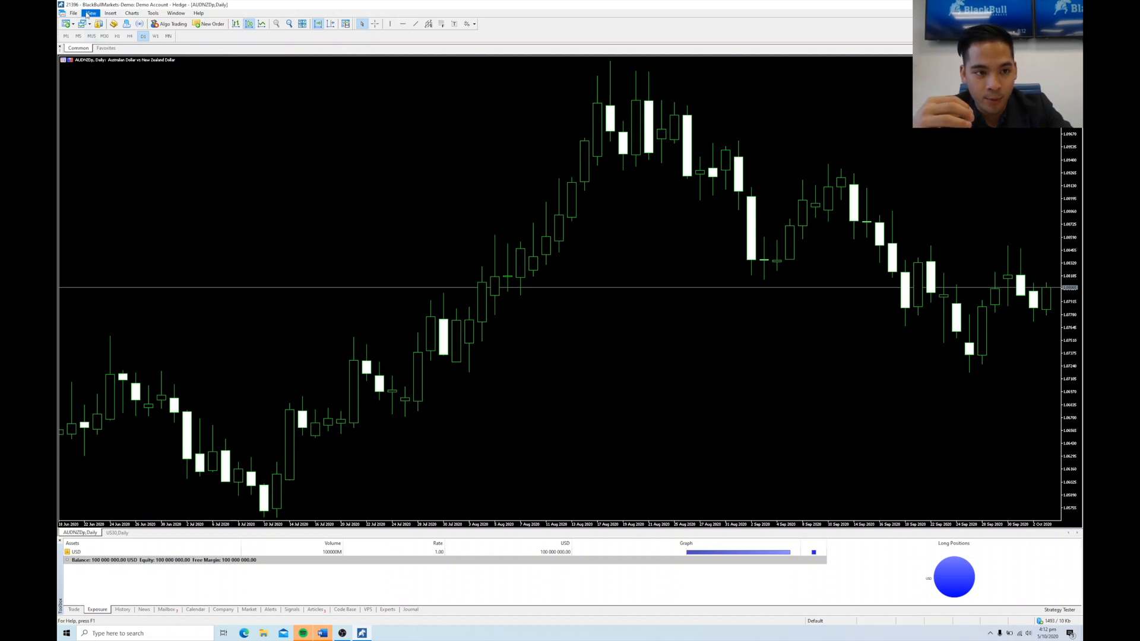
Step: Show the Market Watch panel from the View menu beside the AUDNZD chart
{"action": "left_click", "coordinate": [91, 13]}
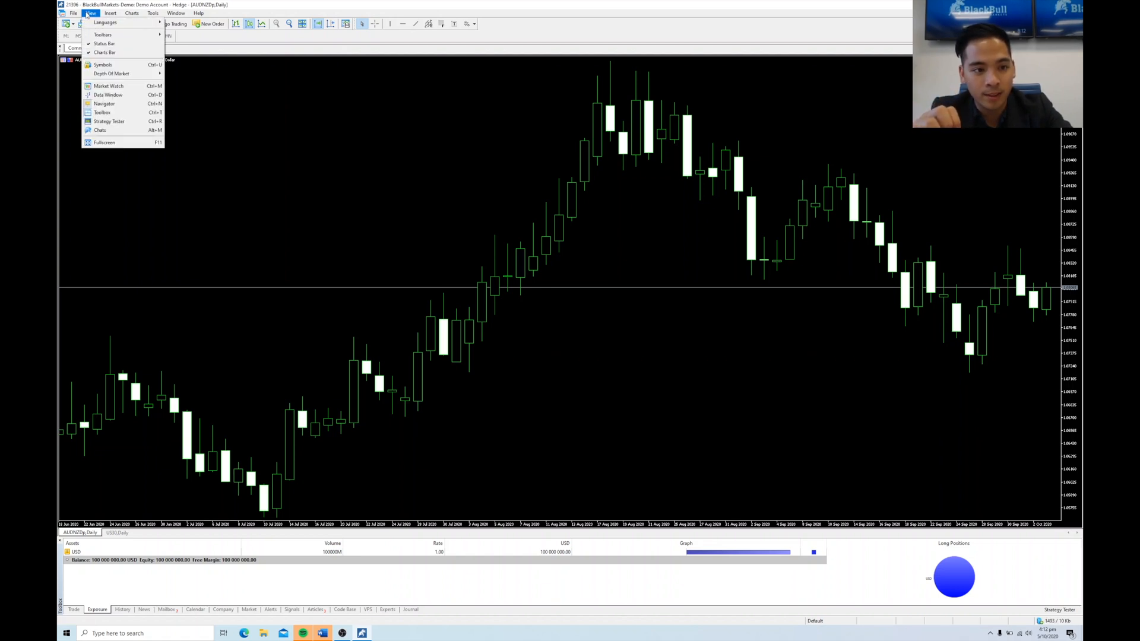
{"action": "mouse_move", "coordinate": [108, 85]}
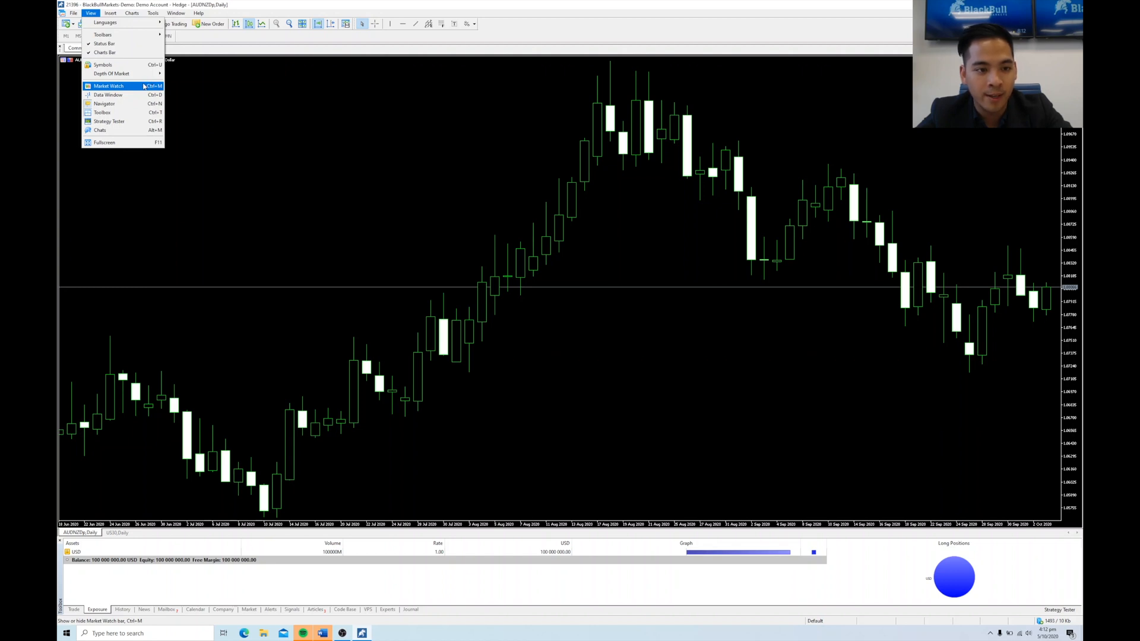
{"action": "left_click", "coordinate": [108, 85]}
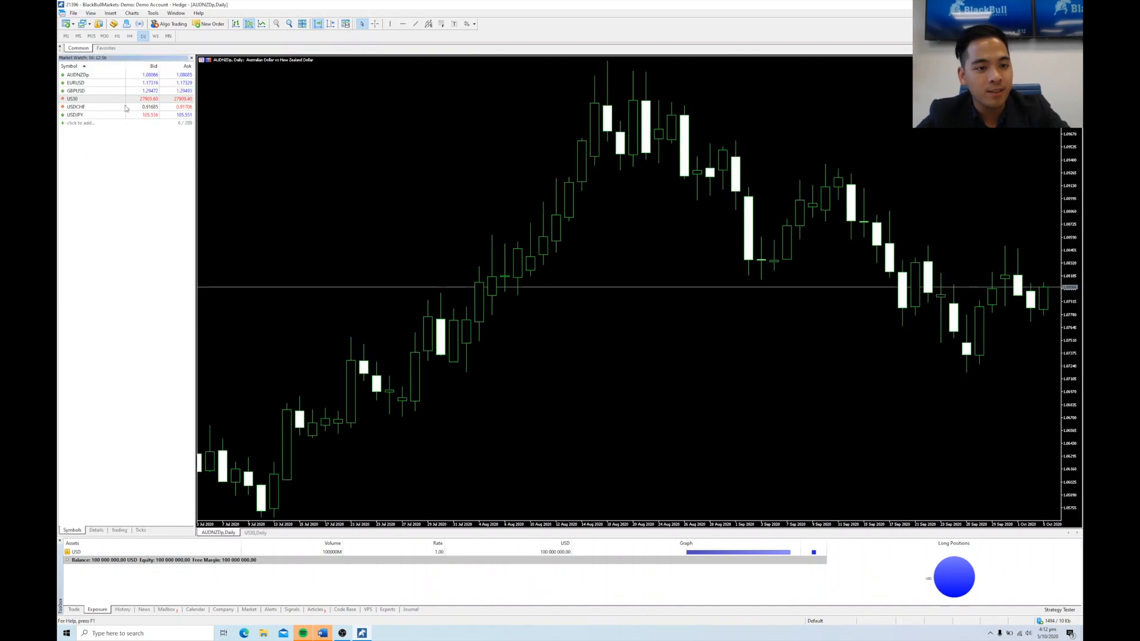
Step: Switch Market Watch to Show All so every available symbol is listed
{"action": "left_click", "coordinate": [76, 107]}
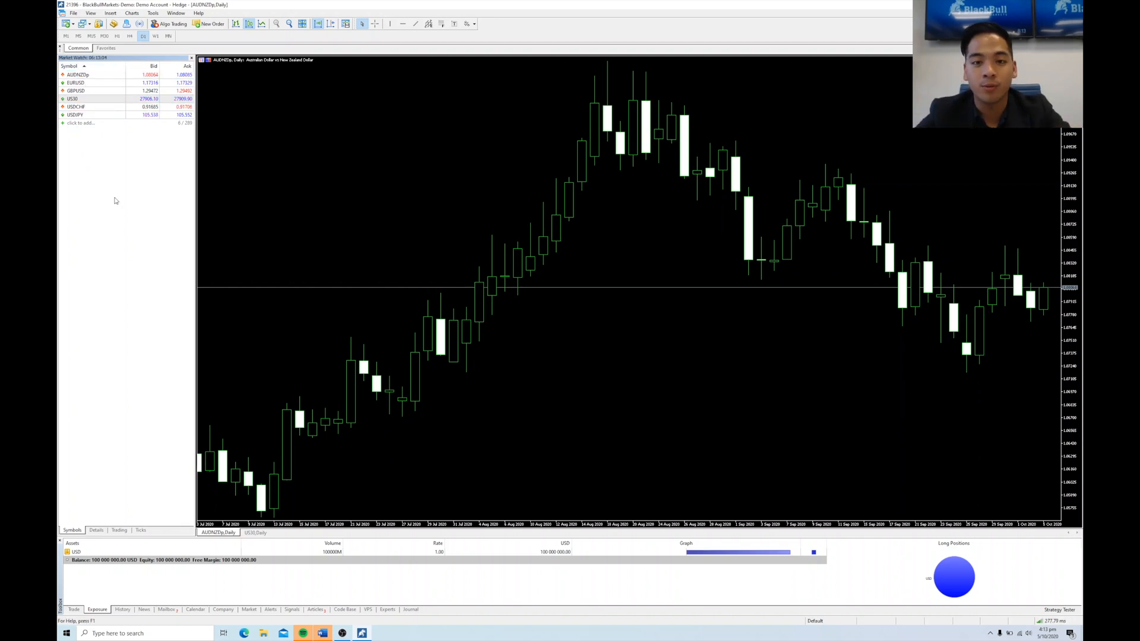
{"action": "right_click", "coordinate": [114, 202]}
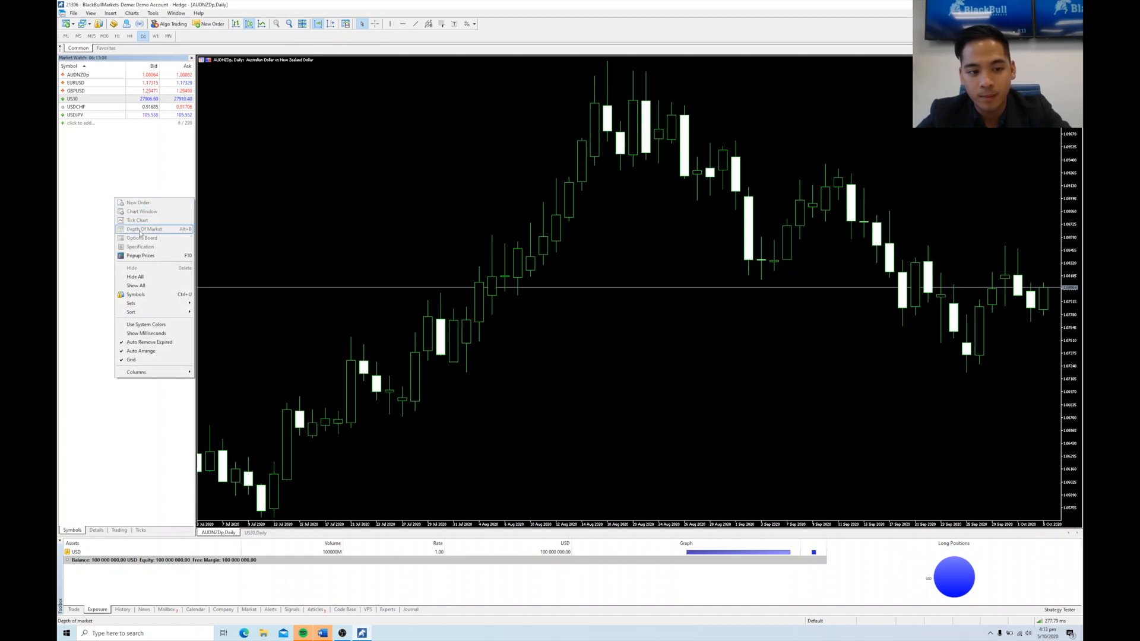
{"action": "left_click", "coordinate": [136, 285]}
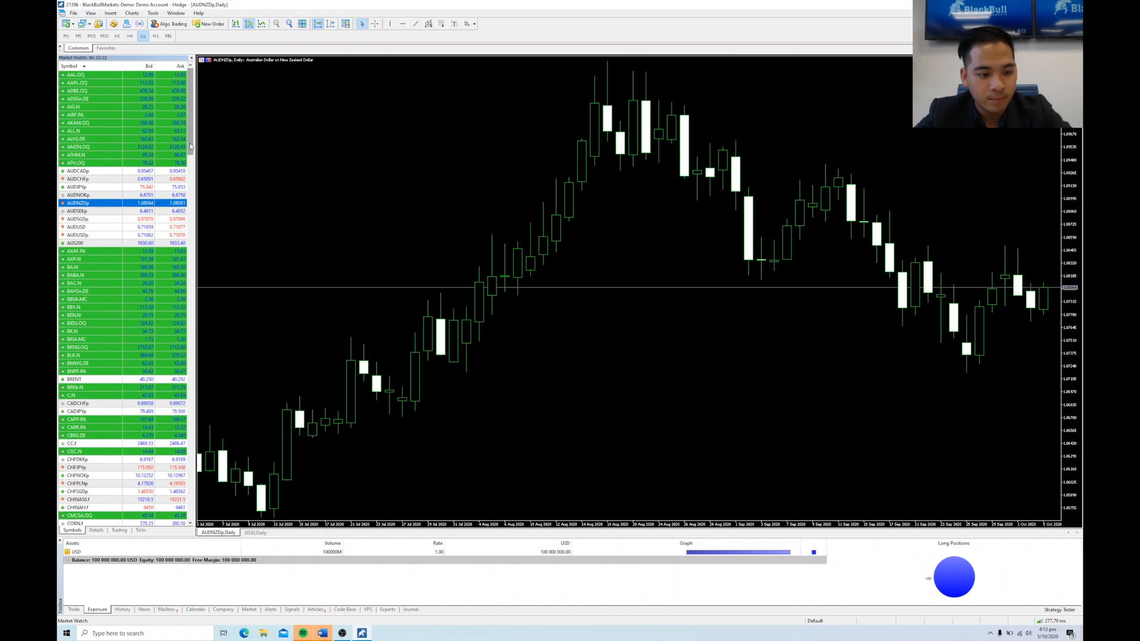
Step: Scroll Market Watch down to the CADCHFp symbol for the main chart
{"action": "scroll", "scroll_direction": "down", "scroll_amount": 3}
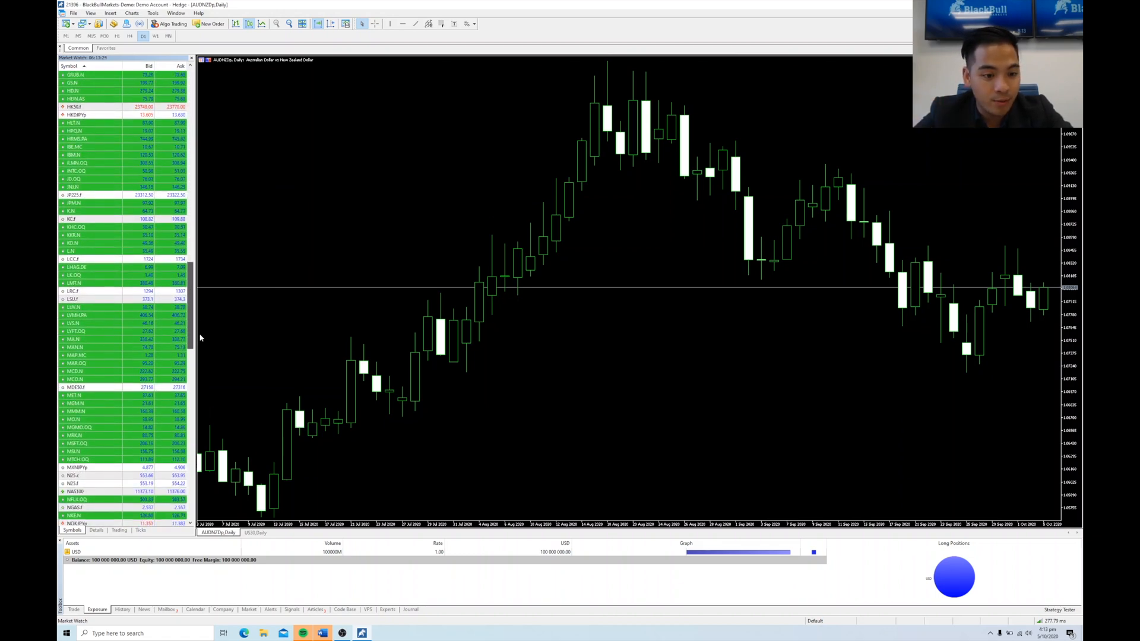
{"action": "scroll", "scroll_direction": "down", "scroll_amount": 3}
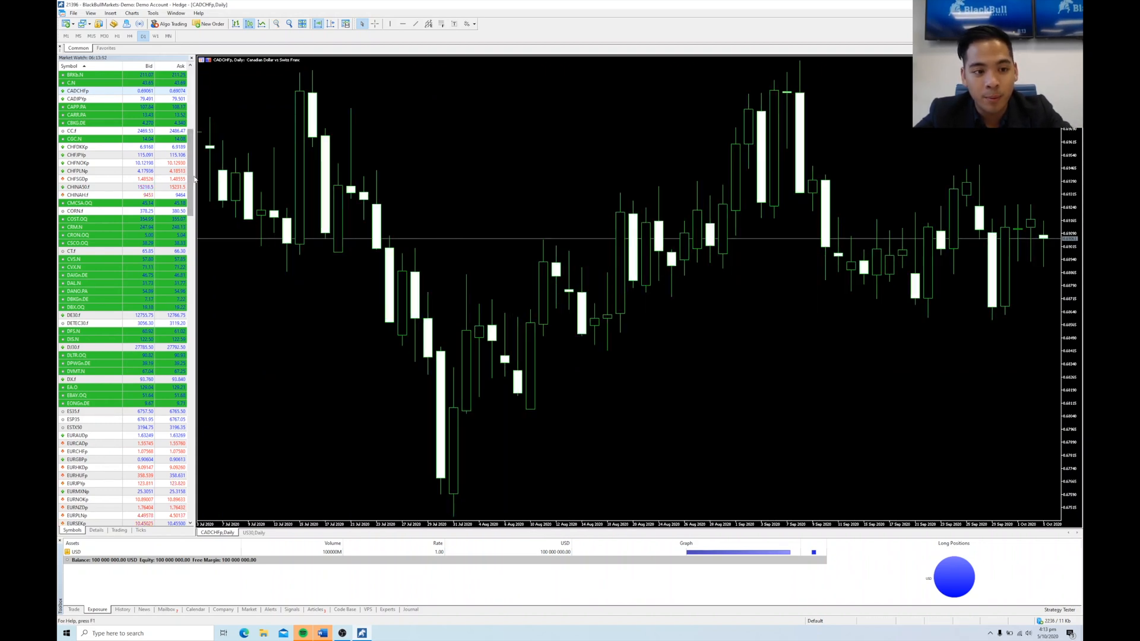
Step: Scroll Market Watch to UBER.N to load it into the current chart
{"action": "right_click", "coordinate": [212, 149]}
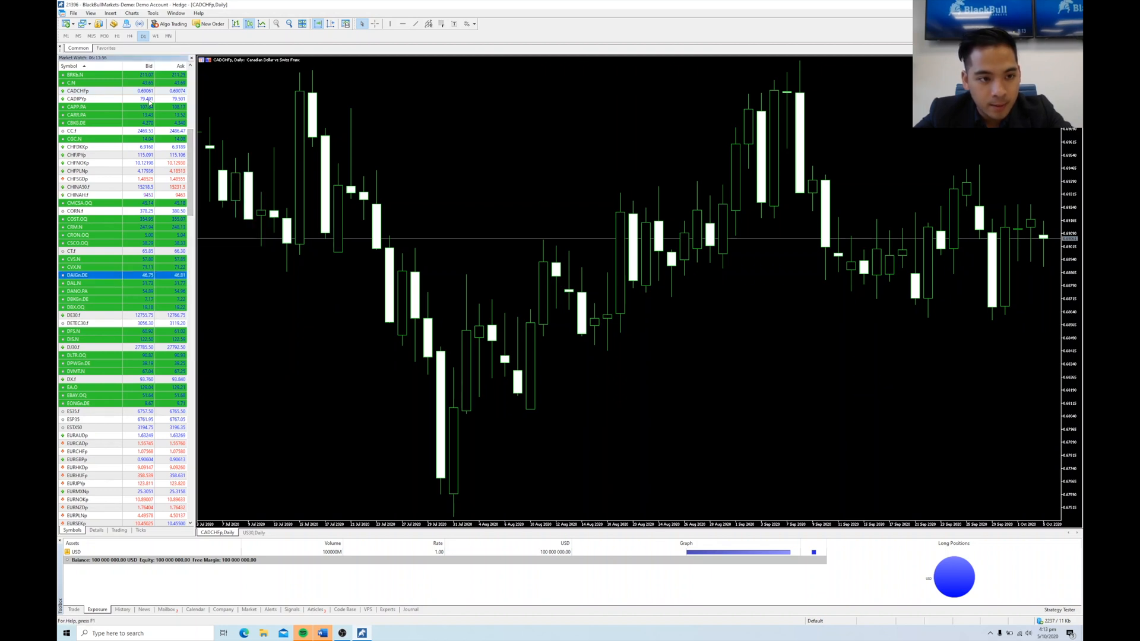
{"action": "scroll", "scroll_direction": "down", "scroll_amount": 3}
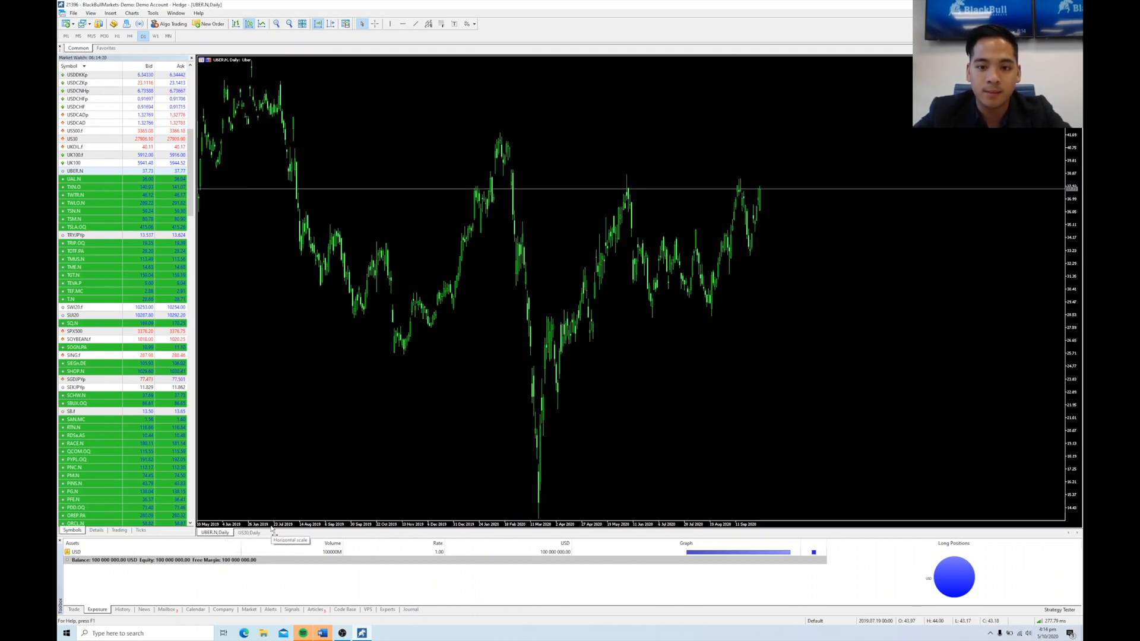
Step: Add a new USDCHF chart window from Market Watch alongside the UBER and US30 charts
{"action": "left_click", "coordinate": [249, 532]}
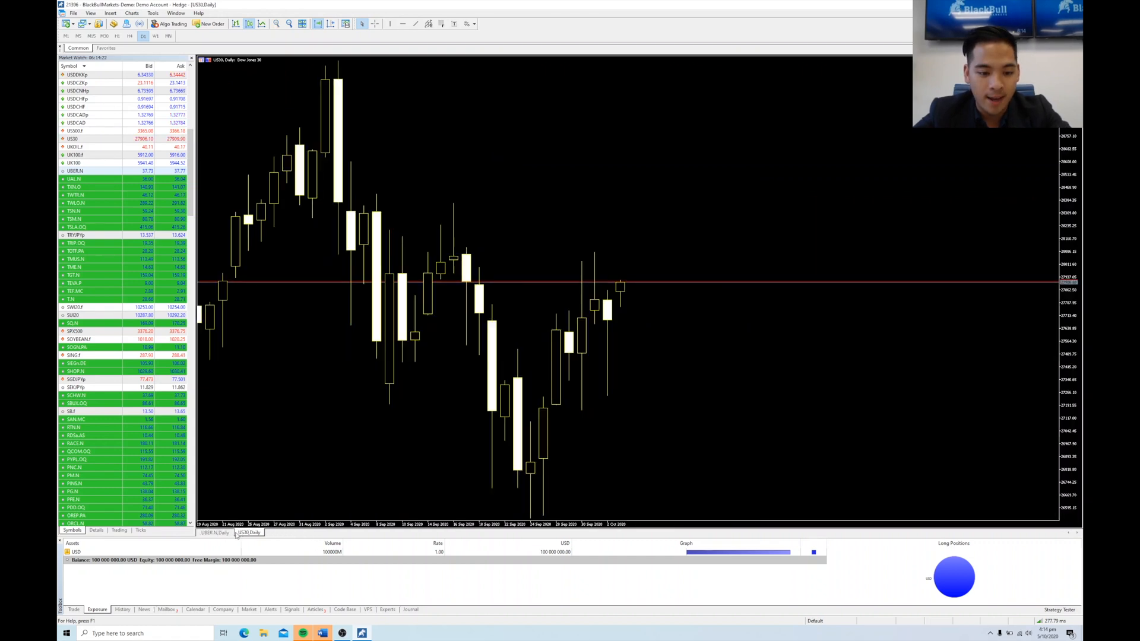
{"action": "left_click", "coordinate": [212, 533]}
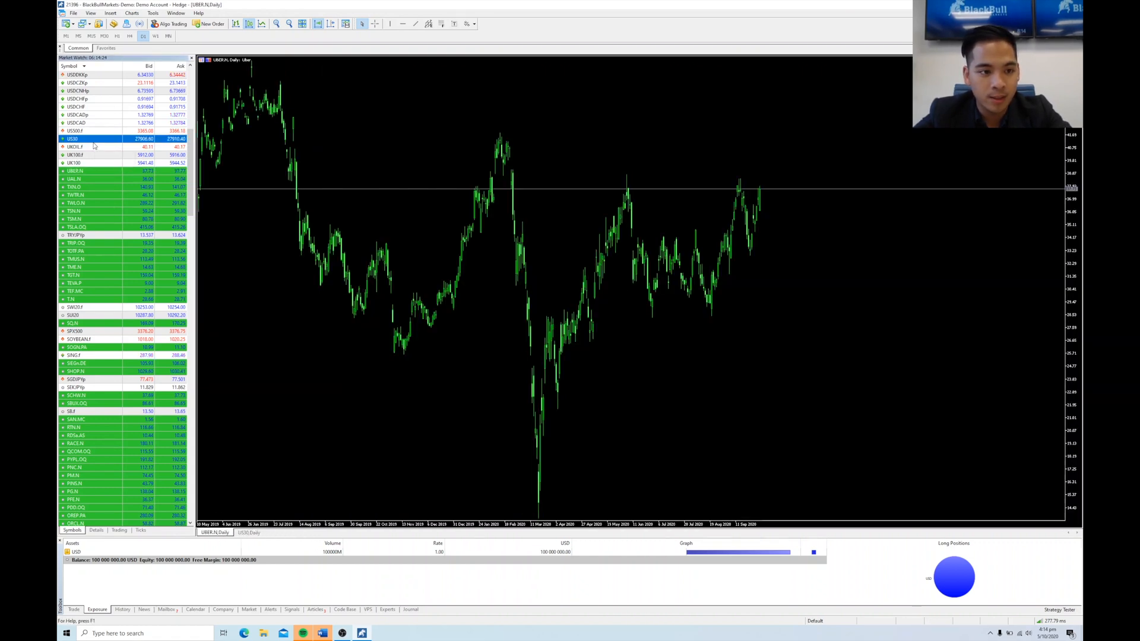
{"action": "left_click", "coordinate": [76, 107]}
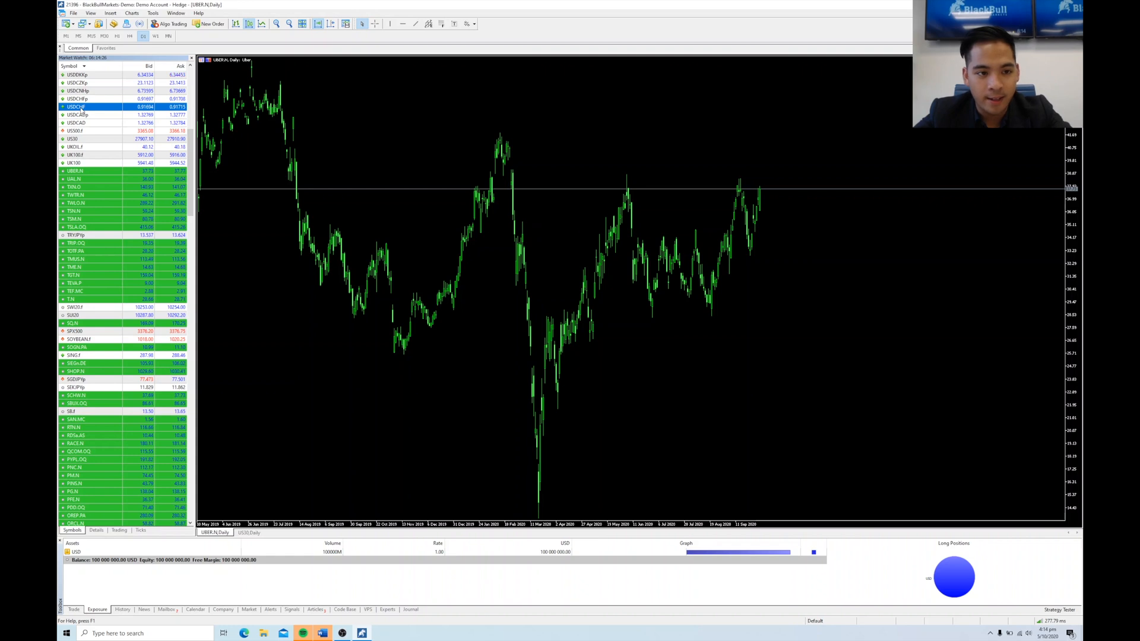
{"action": "right_click", "coordinate": [76, 107]}
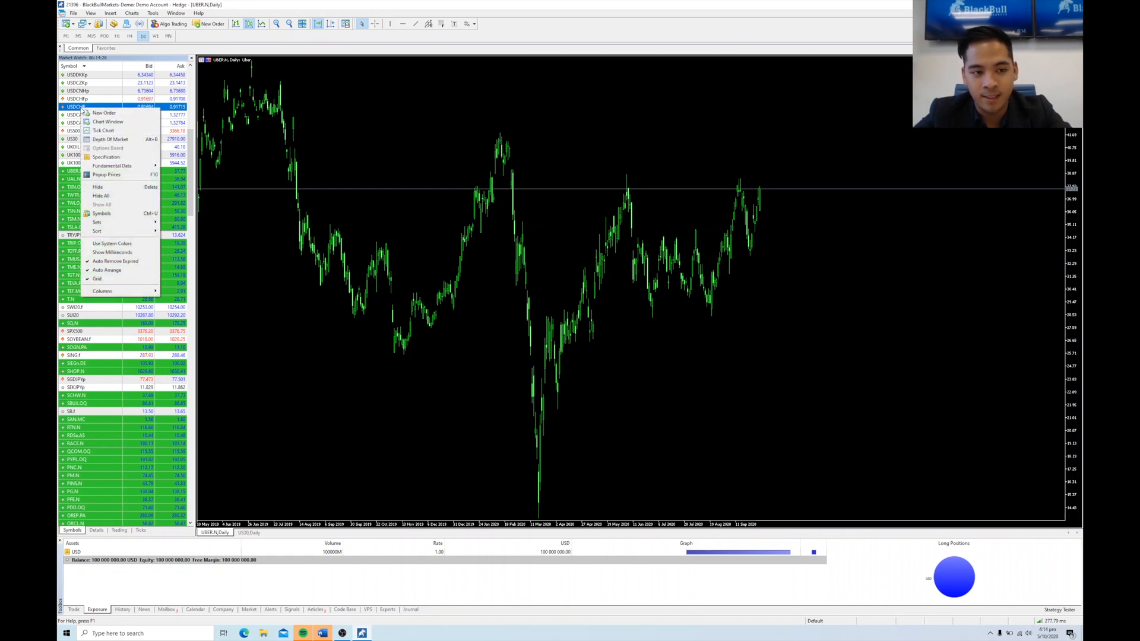
{"action": "mouse_move", "coordinate": [103, 130]}
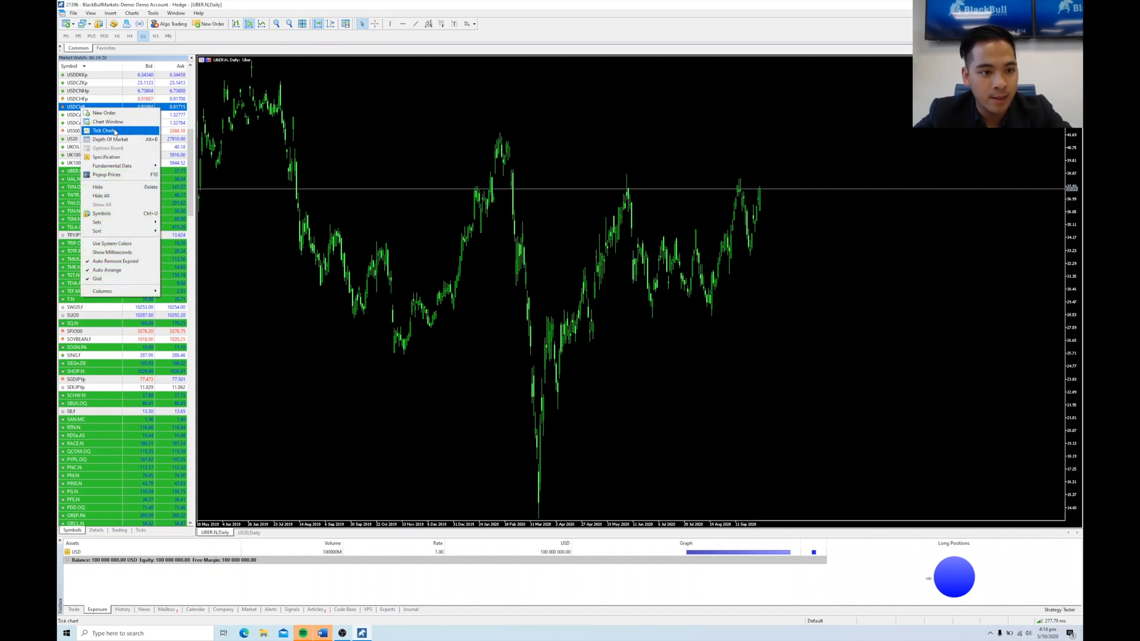
{"action": "mouse_move", "coordinate": [108, 121]}
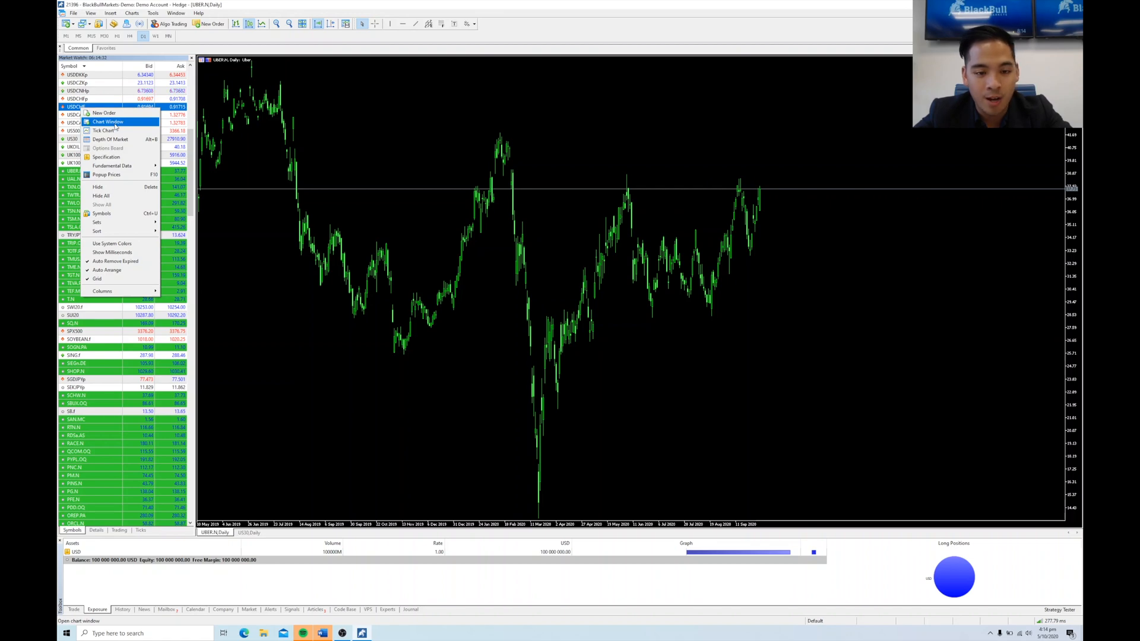
{"action": "left_click", "coordinate": [109, 121]}
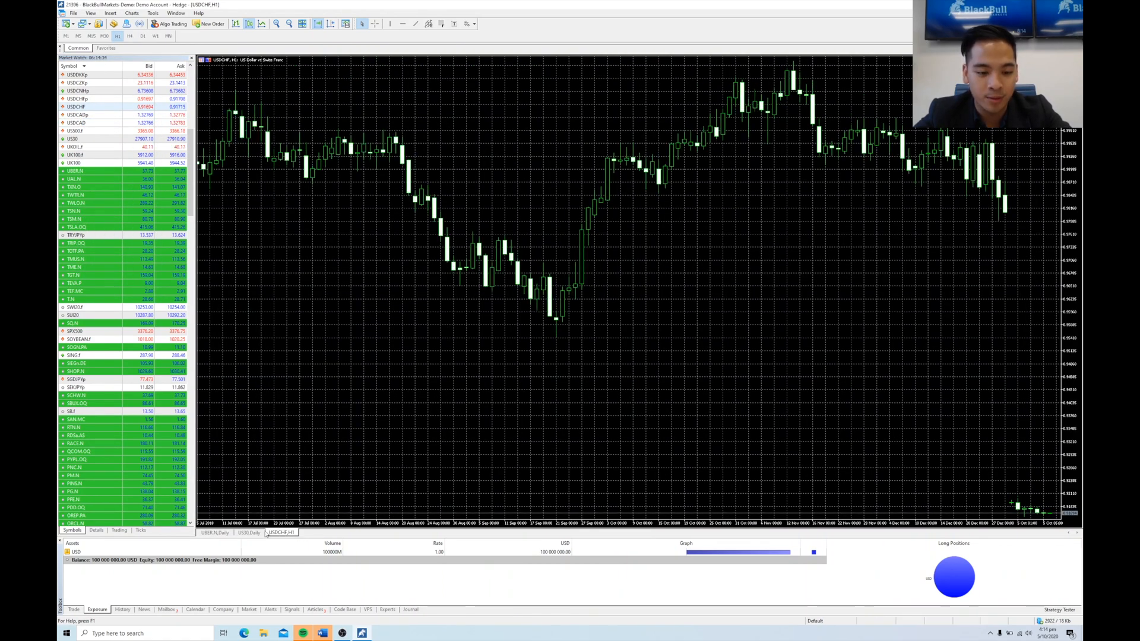
Step: Flip between the US30 and UBER chart tabs, finishing on US30
{"action": "left_click", "coordinate": [248, 533]}
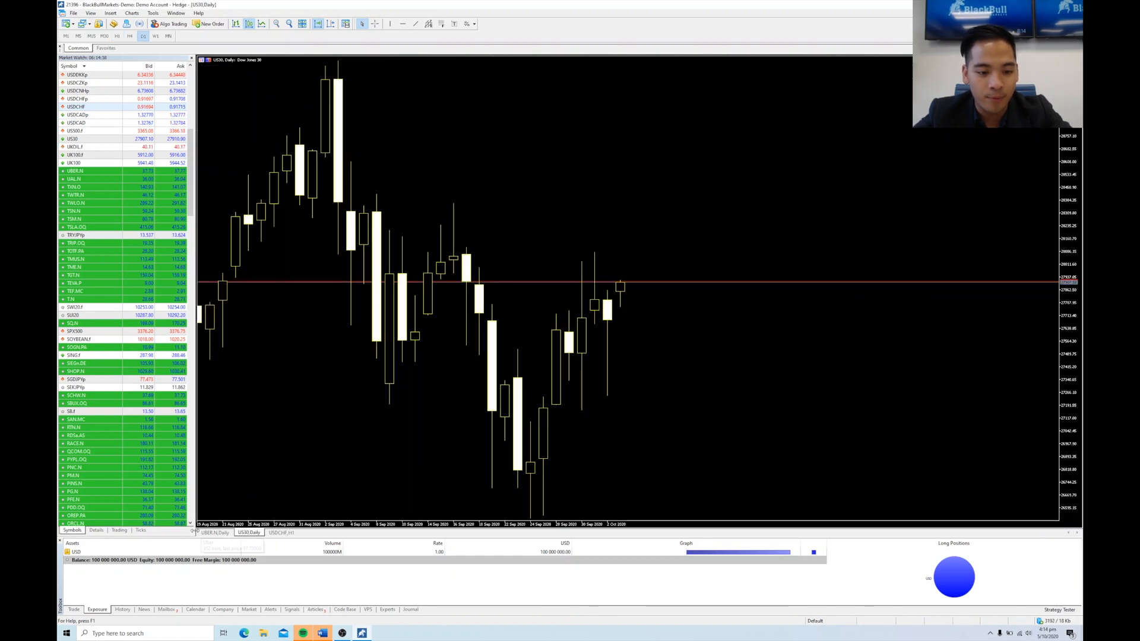
{"action": "left_click", "coordinate": [214, 532]}
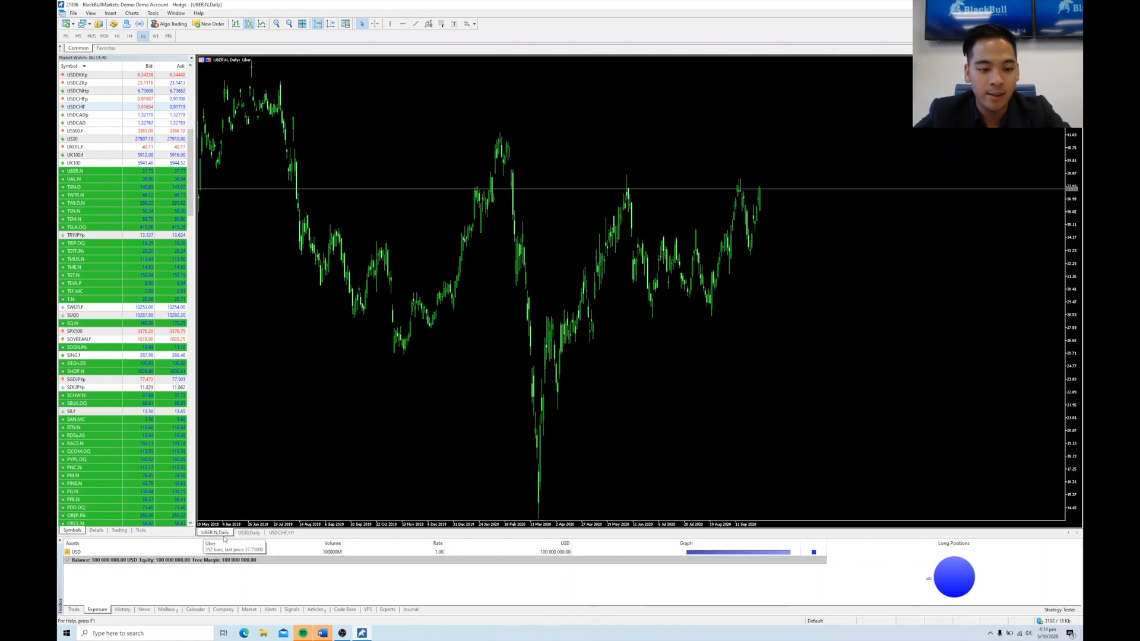
{"action": "left_click", "coordinate": [249, 533]}
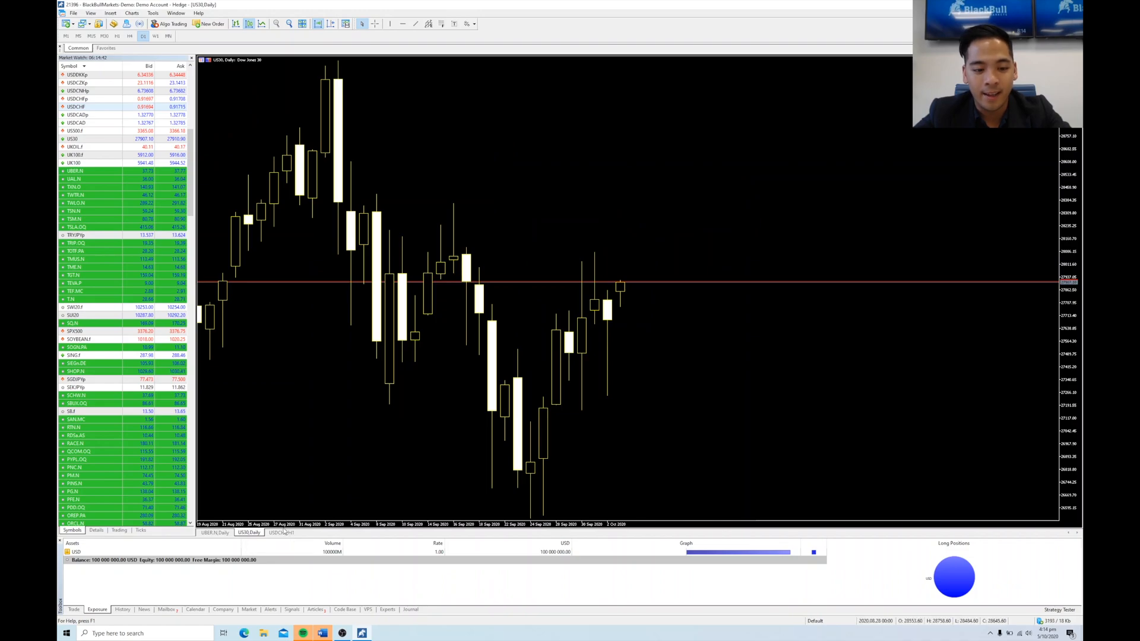